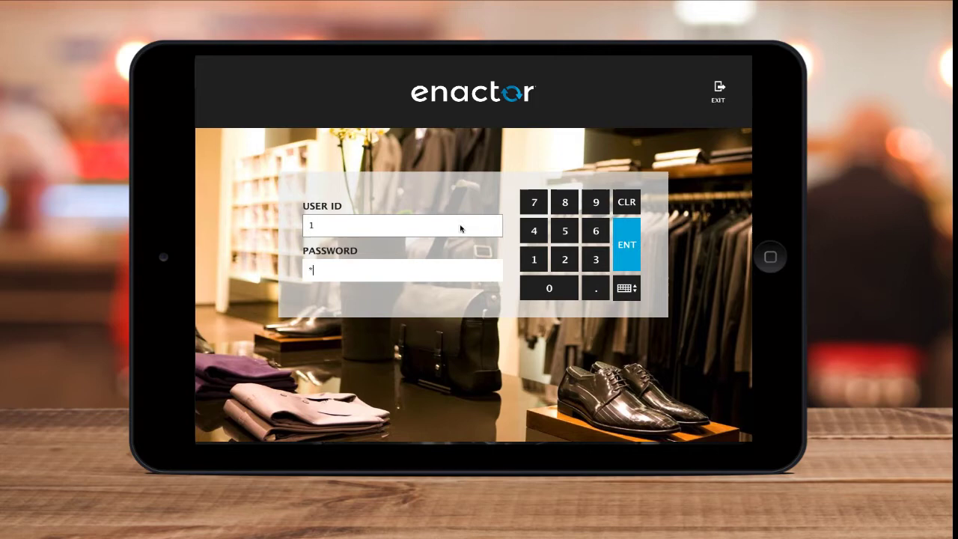
- Submit user 1's credentials to log into the Enactor POS till
click(626, 244)
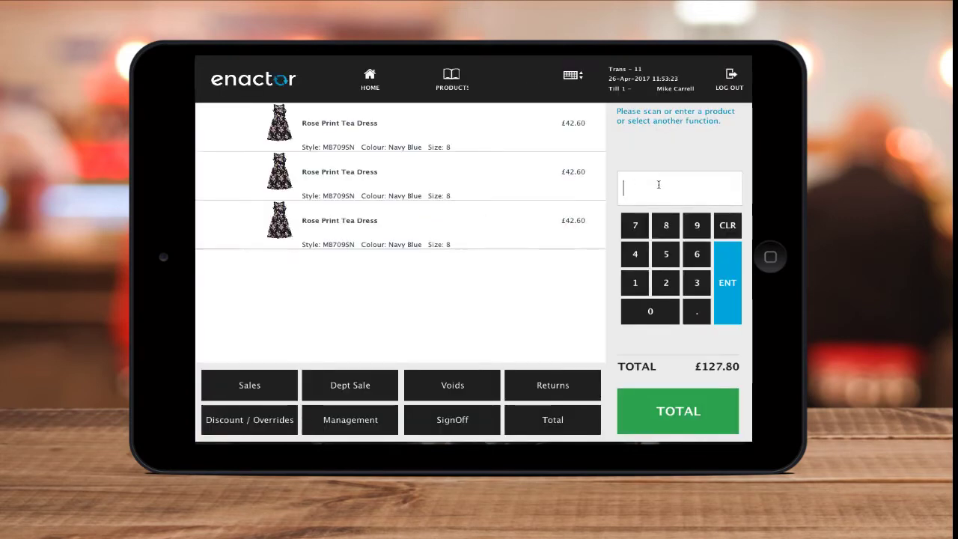
- Add Rose Print Tea Dress items until the basket holds three, totalling £127.80
click(677, 411)
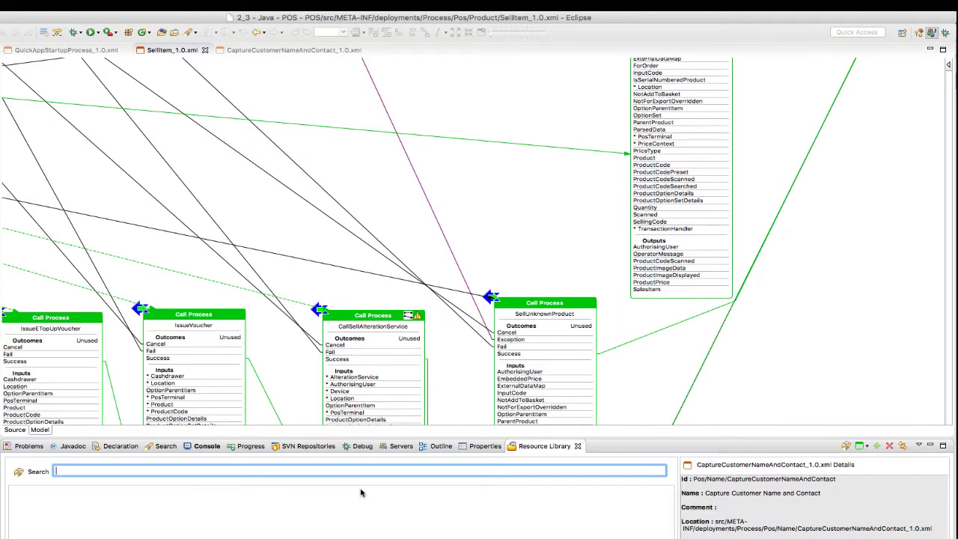
- Search the Resource Library for 'p:*capture' to list capture processes
text(p:*capture)
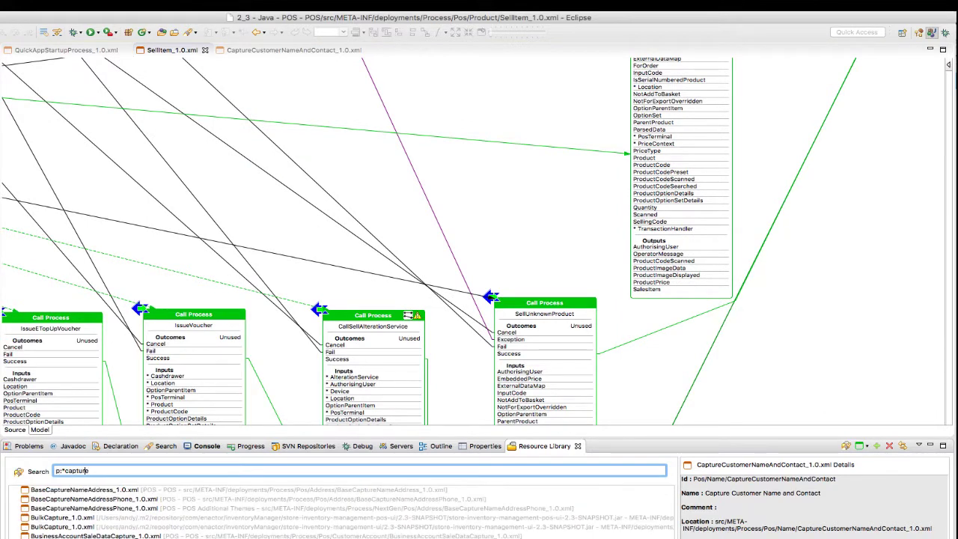